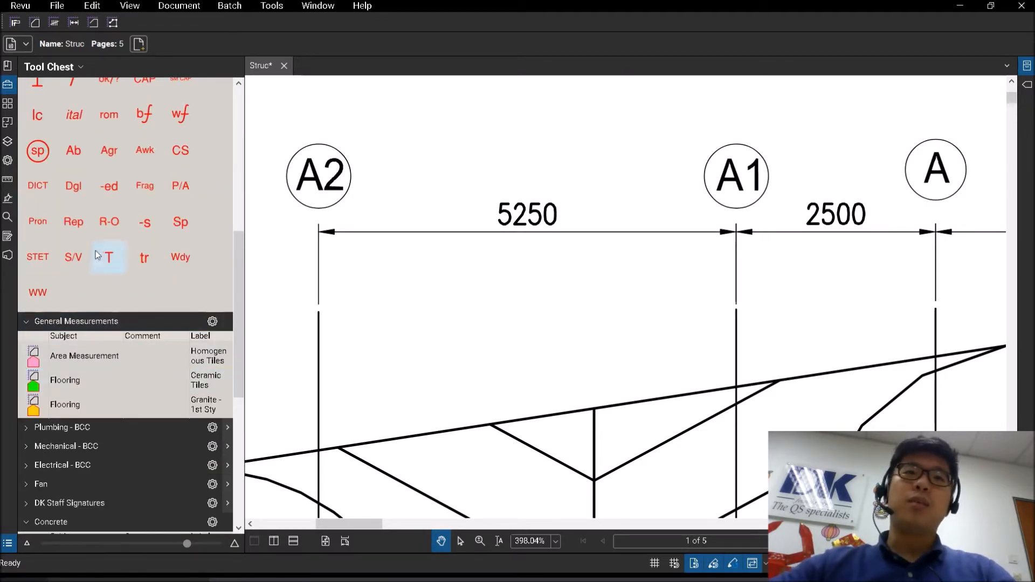
# Toggle the Concrete tool set's display and return it to a detailed list.
pyautogui.scroll(-3)
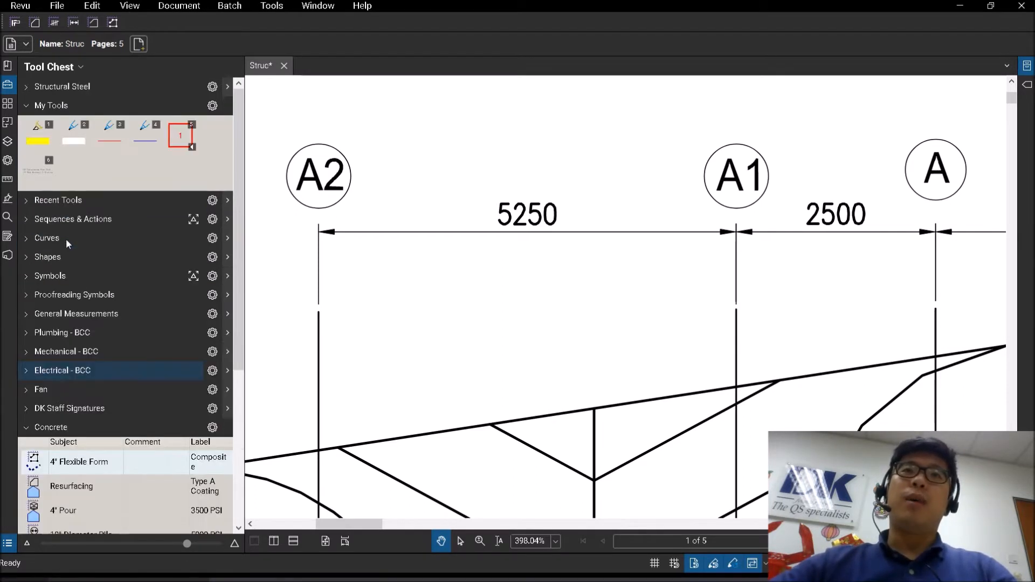
pyautogui.moveTo(69, 239)
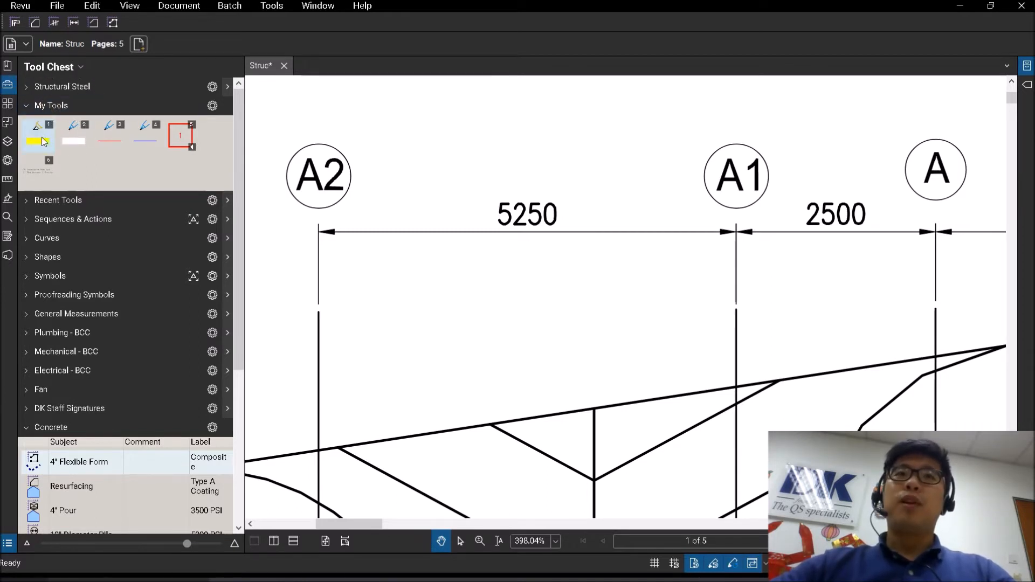
pyautogui.moveTo(111, 201)
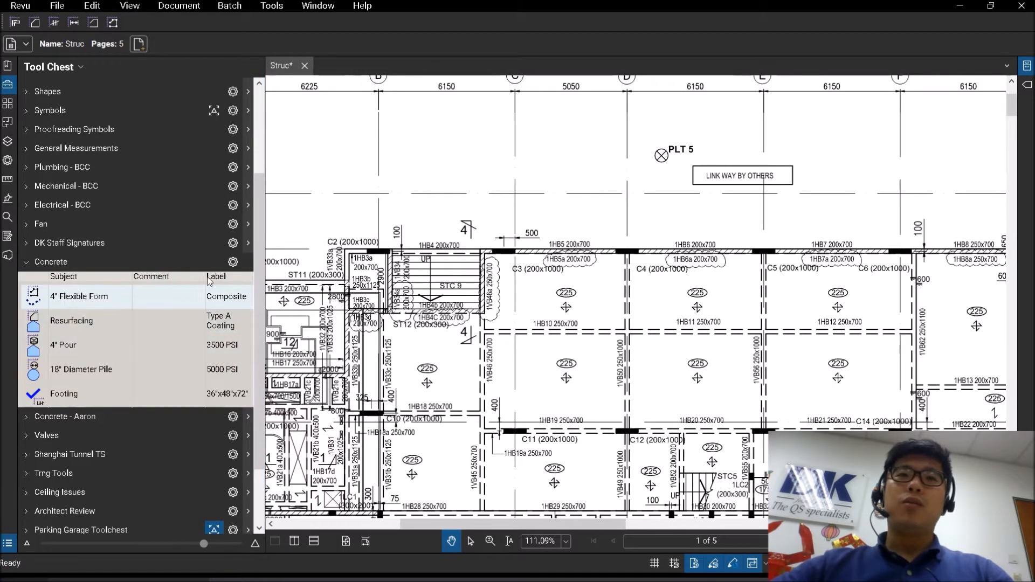
pyautogui.click(233, 262)
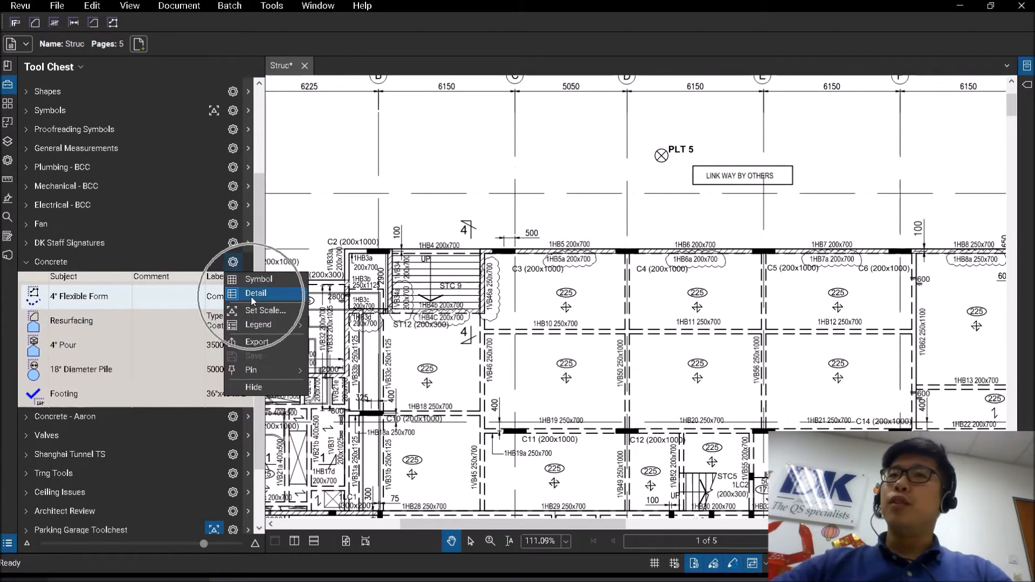
pyautogui.moveTo(232, 260)
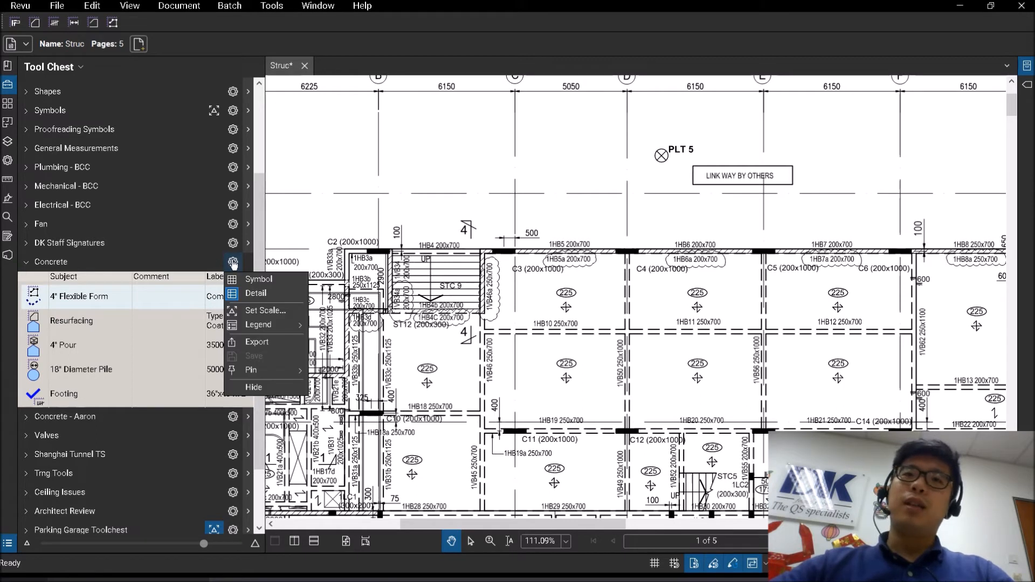
pyautogui.moveTo(257, 294)
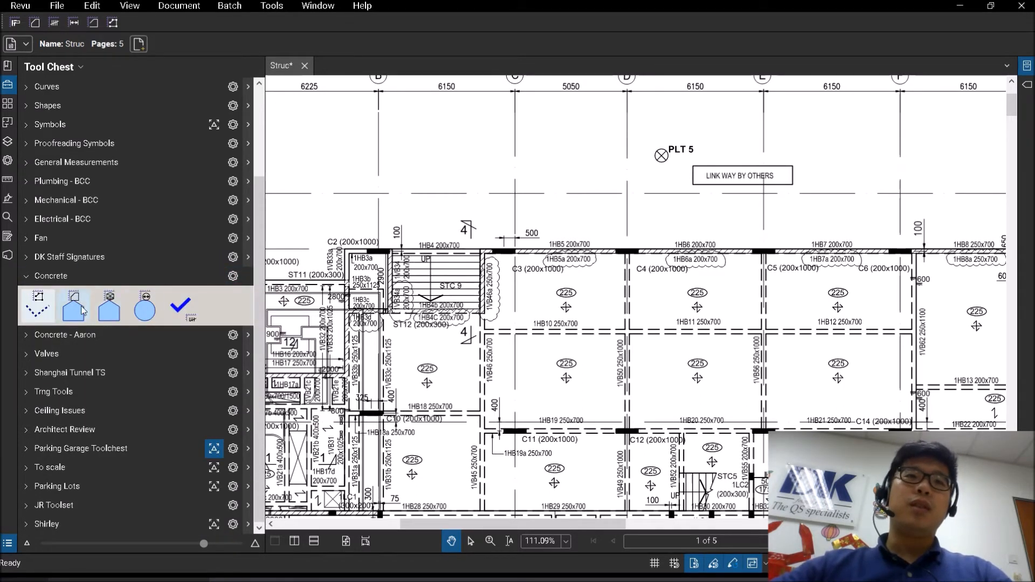
pyautogui.click(232, 276)
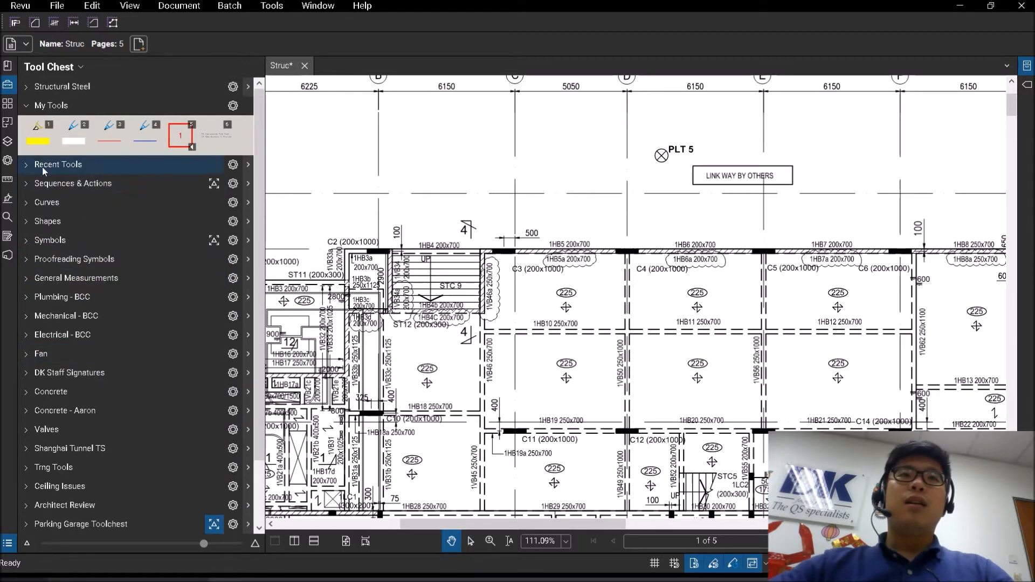
pyautogui.click(25, 391)
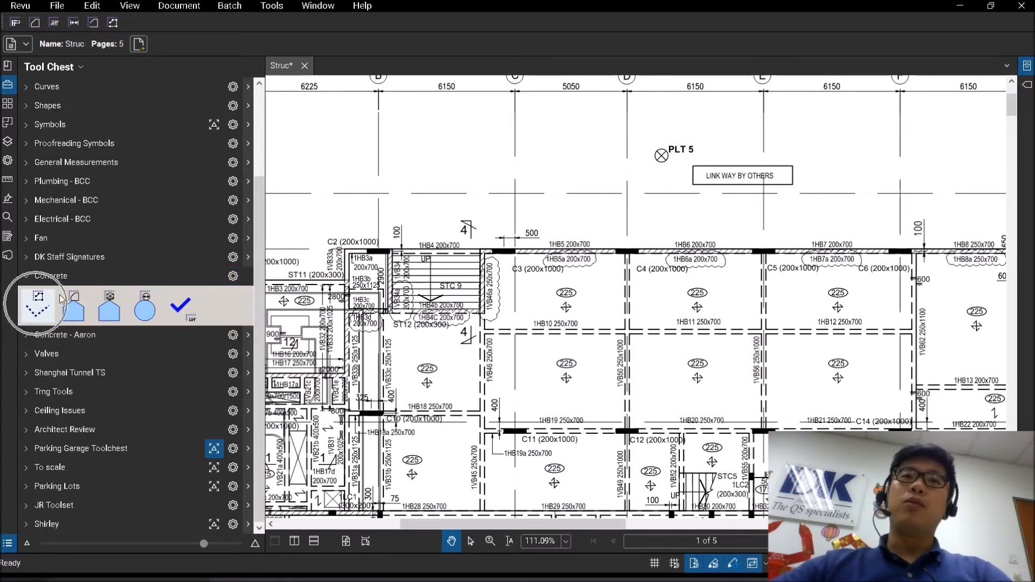
pyautogui.moveTo(75, 308)
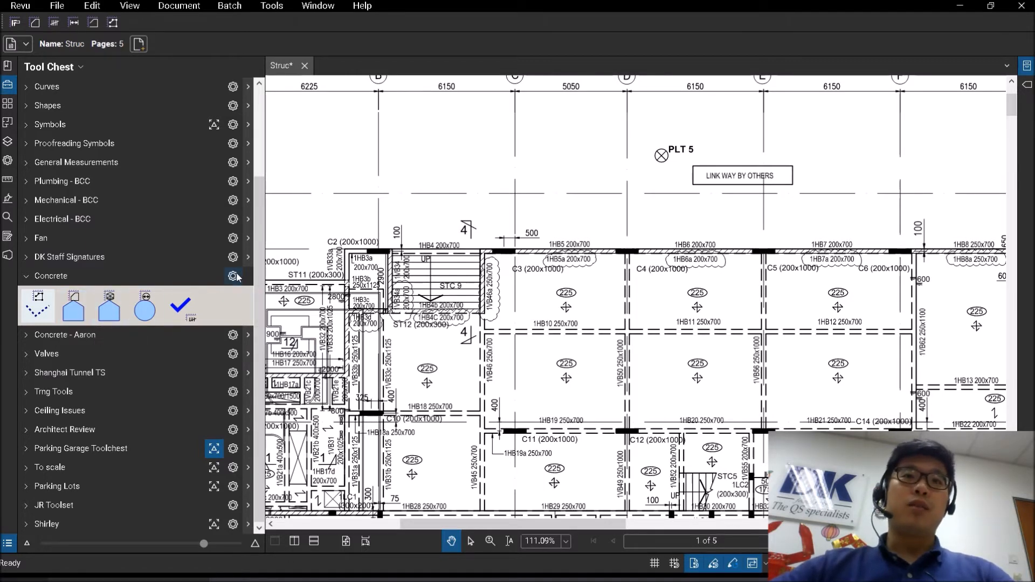
pyautogui.click(233, 276)
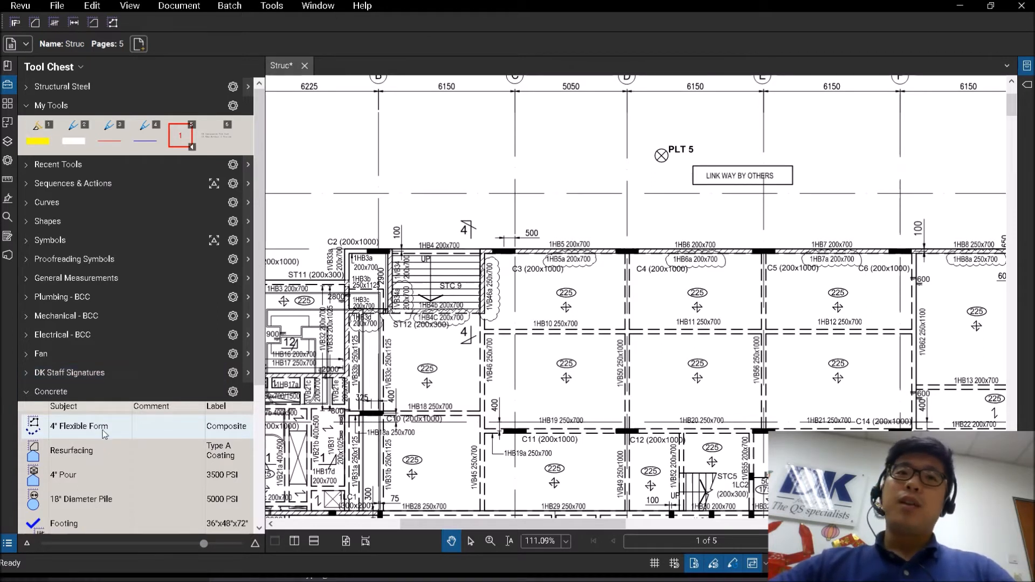
# Add Resurfacing and 4" Pour to My Tools and show My Tools in Detail view.
pyautogui.click(71, 450)
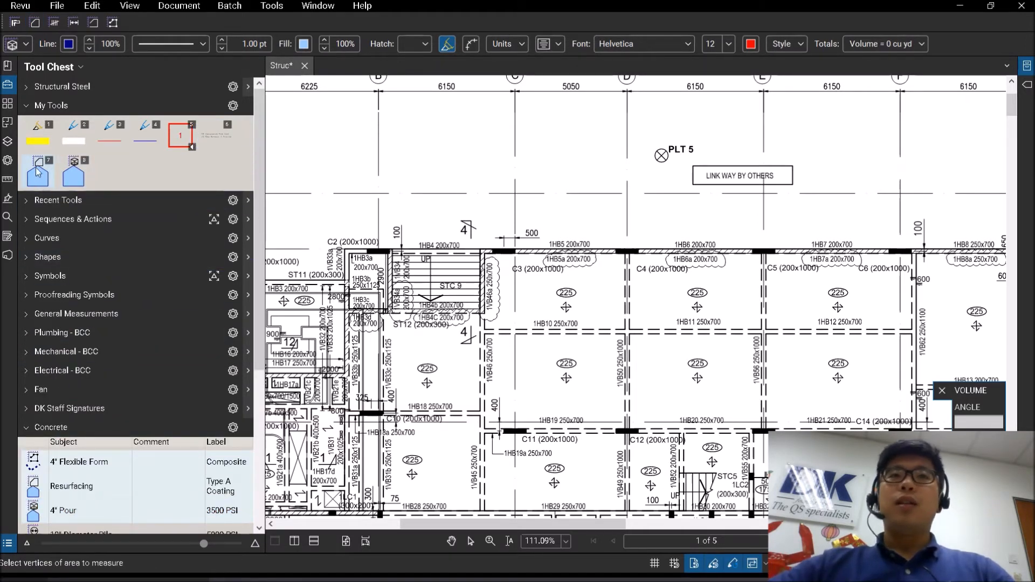
pyautogui.click(233, 105)
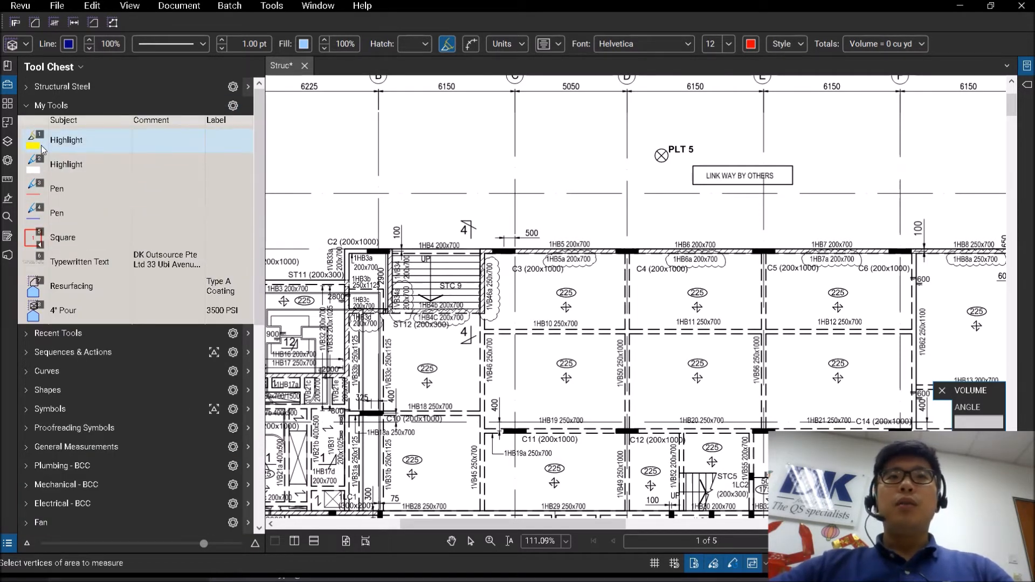
pyautogui.click(57, 189)
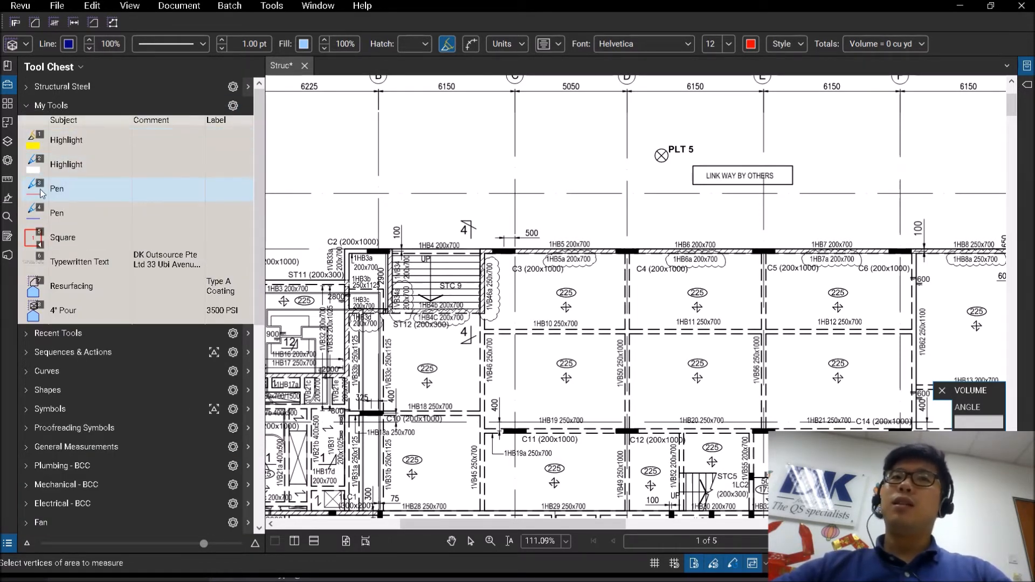
pyautogui.click(71, 286)
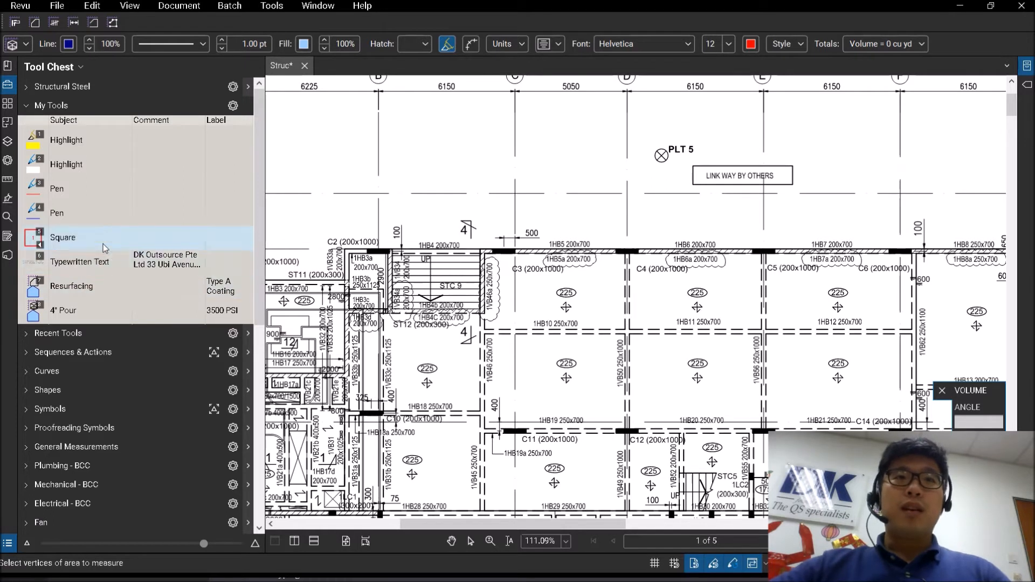
pyautogui.moveTo(71, 286)
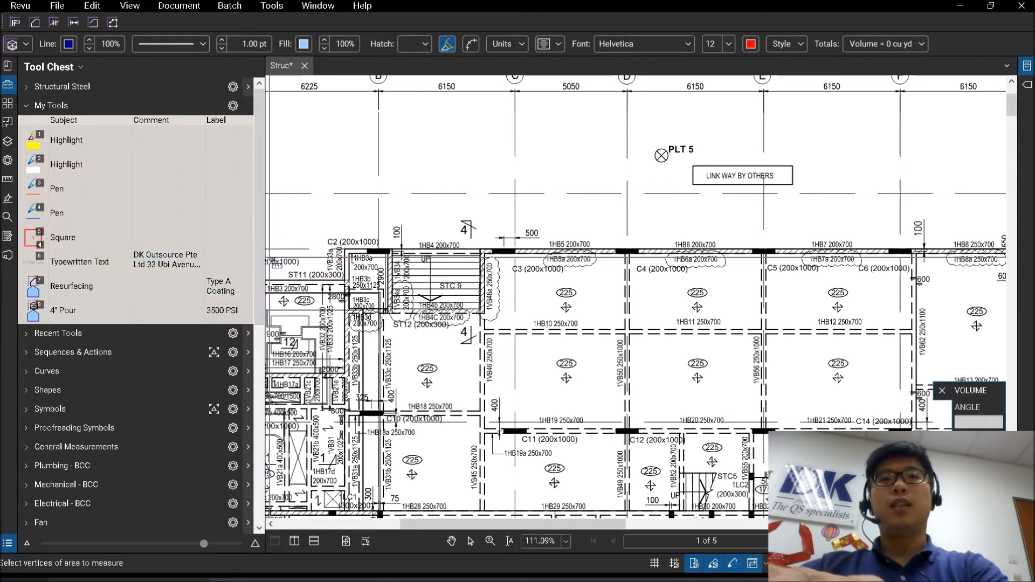
# Cycle through My Tools entries and settle on Resurfacing to measure Type A Coating areas.
pyautogui.click(79, 262)
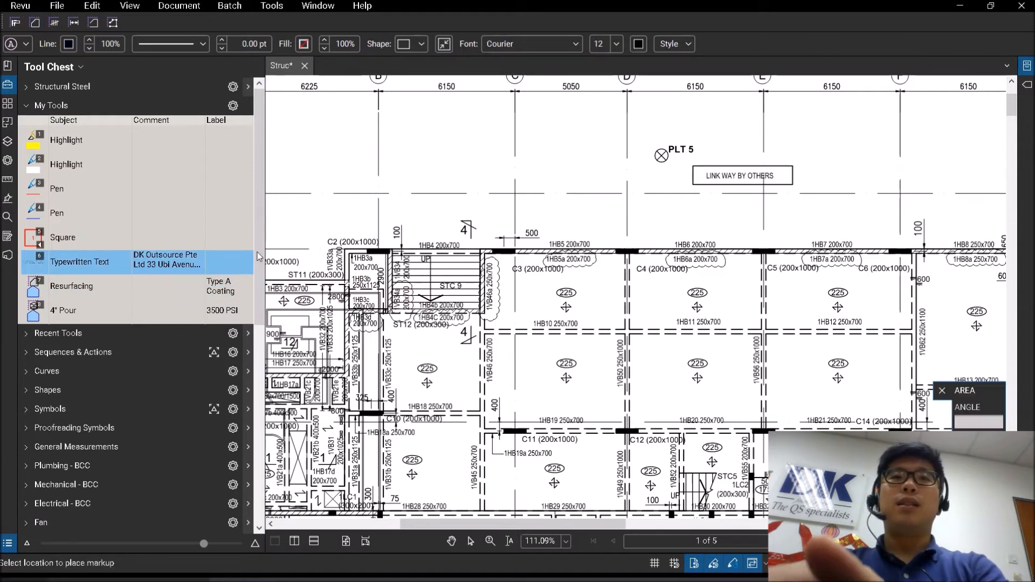
pyautogui.click(71, 286)
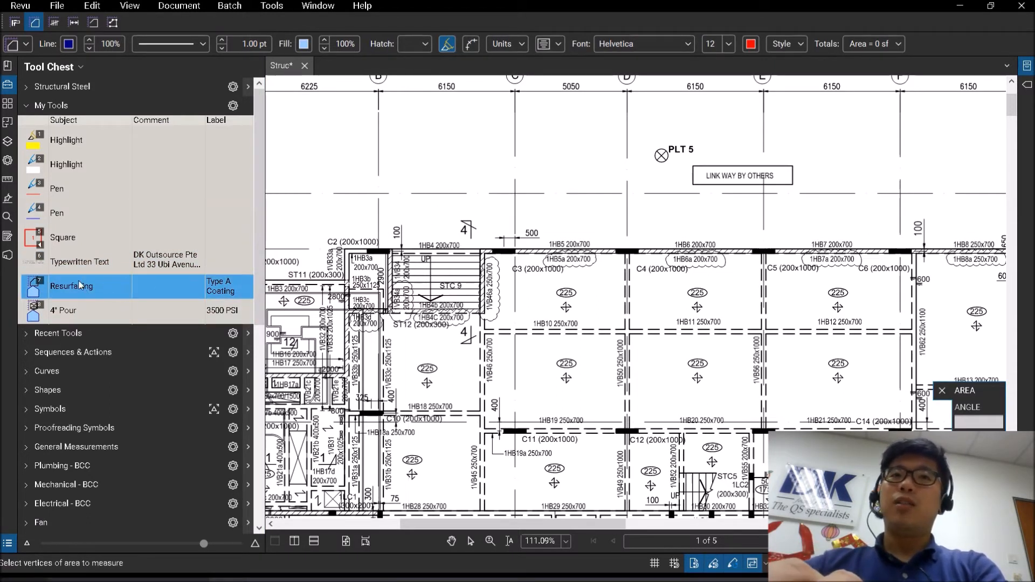
pyautogui.click(64, 311)
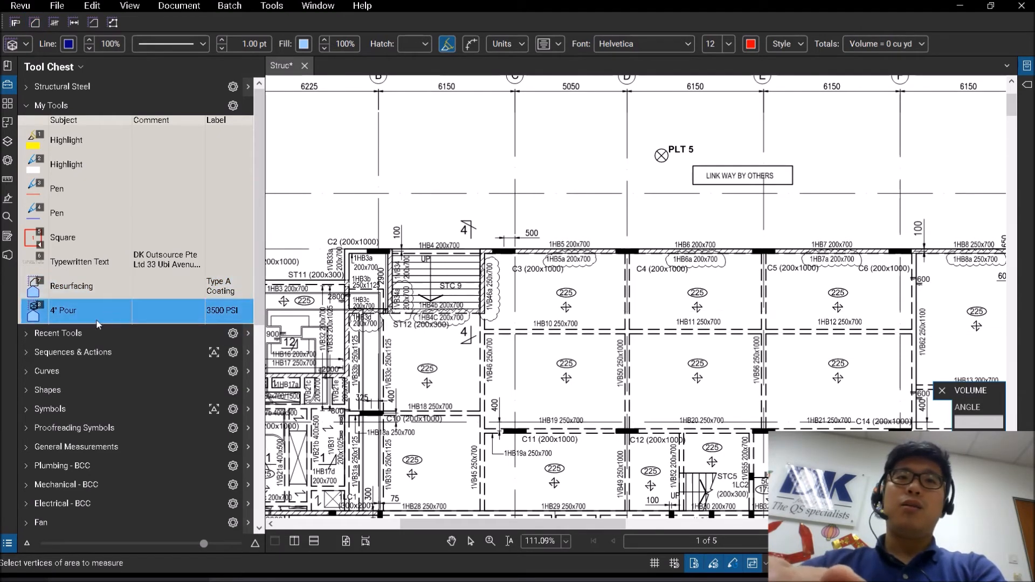
pyautogui.click(71, 285)
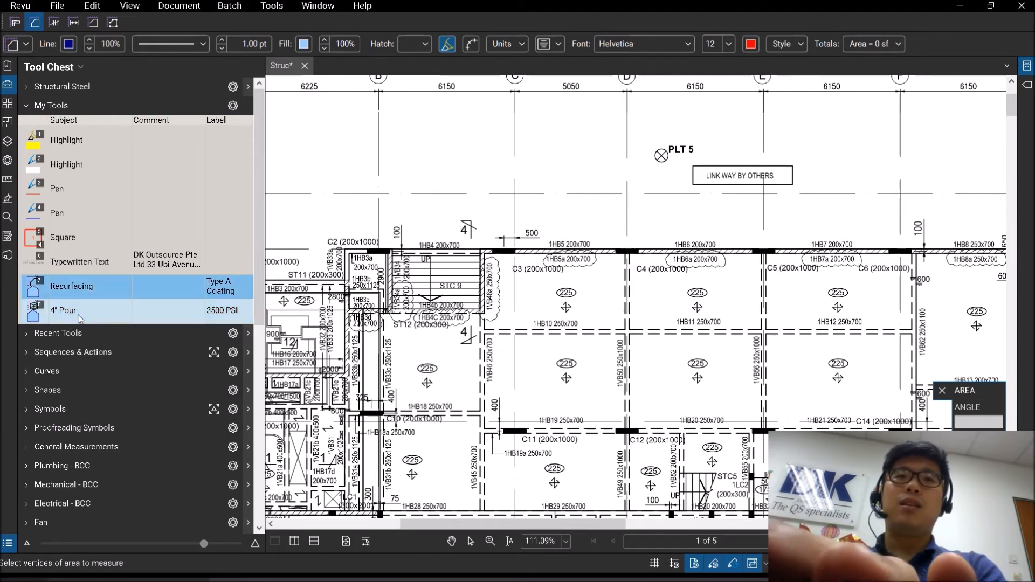
pyautogui.click(80, 262)
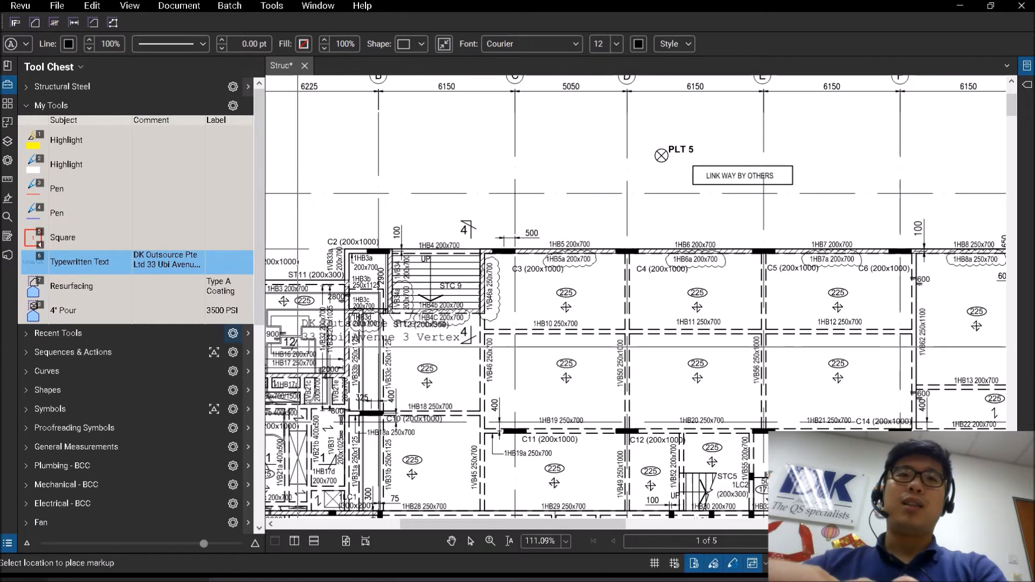
pyautogui.click(71, 285)
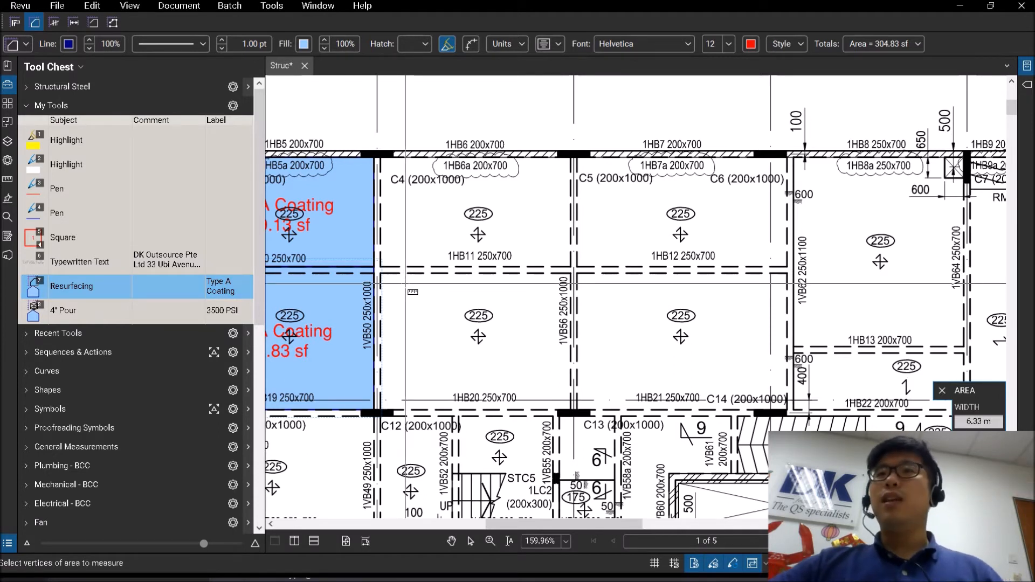
# End area measuring via the Reuse commands and pick the saved company address text markup.
pyautogui.click(270, 5)
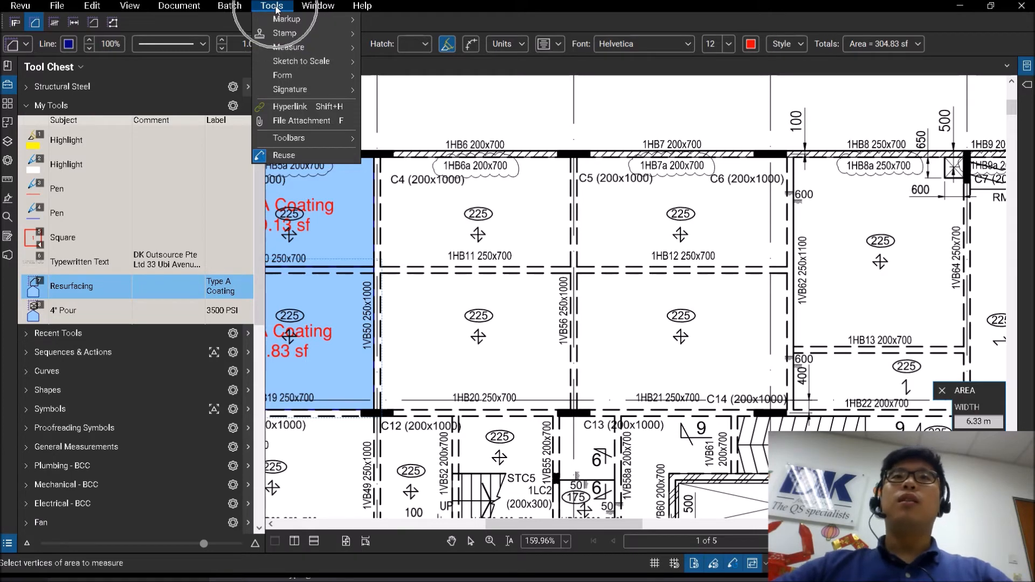
pyautogui.moveTo(284, 155)
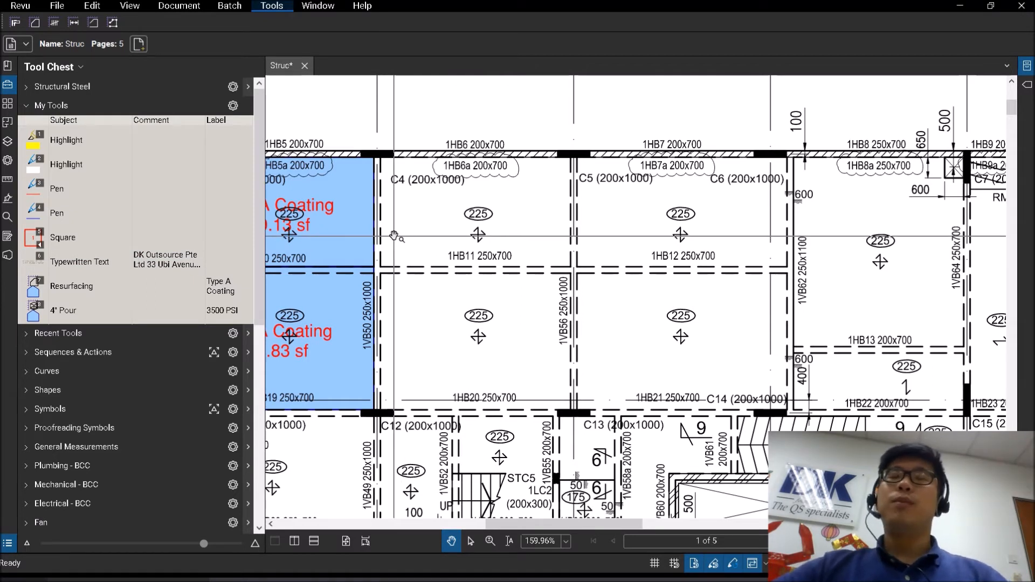
pyautogui.moveTo(382, 233)
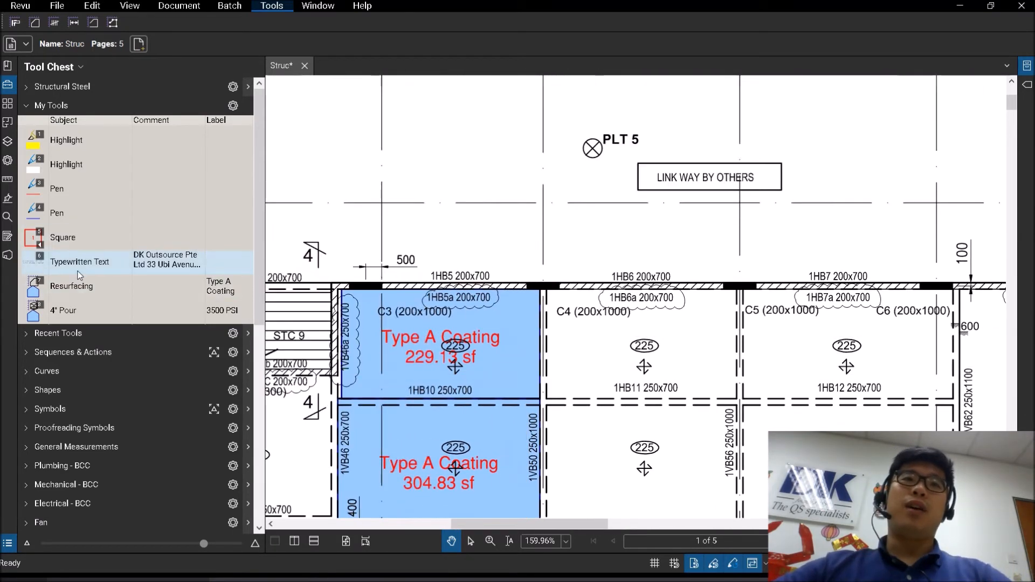
pyautogui.moveTo(185, 269)
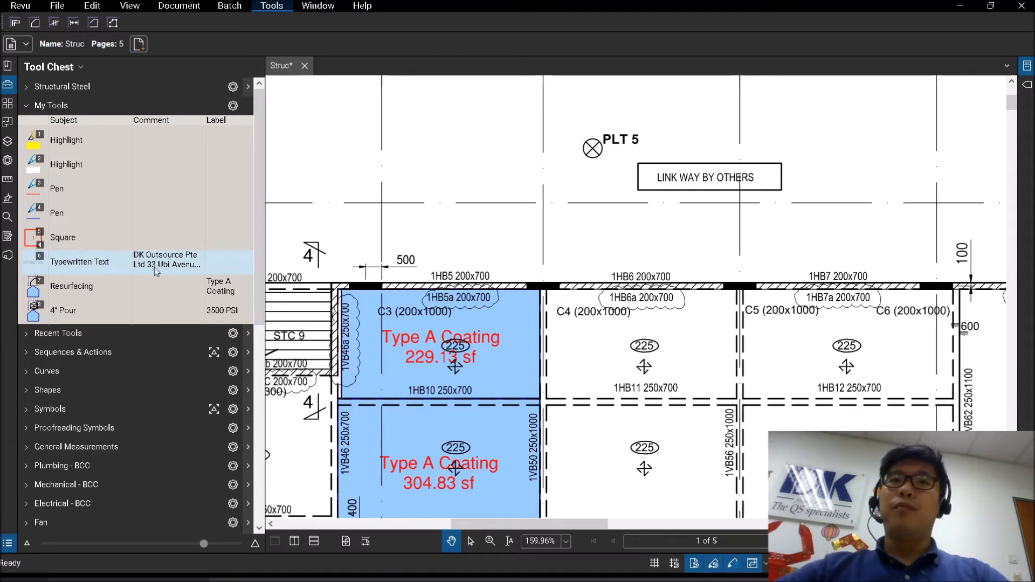
pyautogui.click(80, 261)
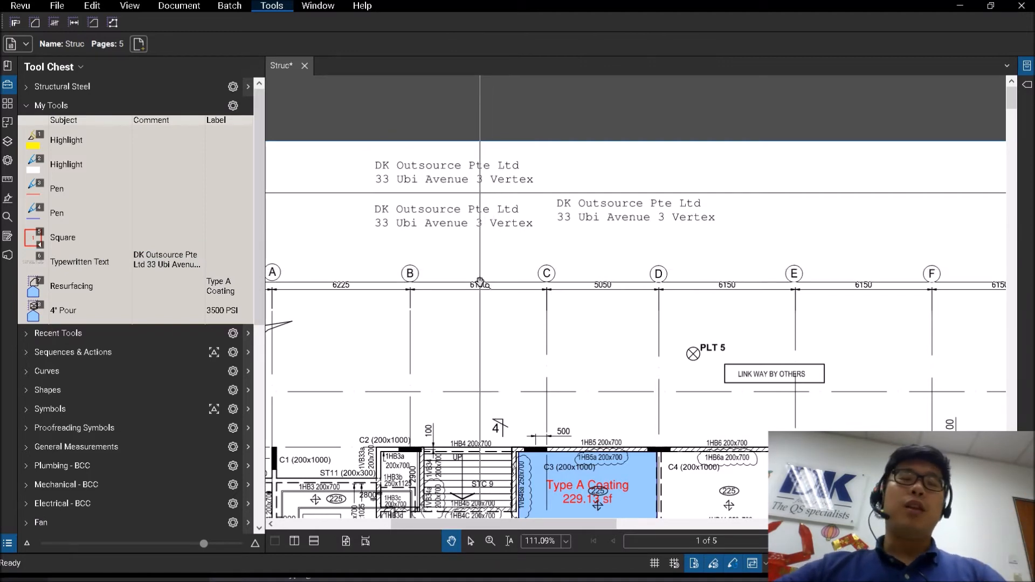
pyautogui.scroll(-3)
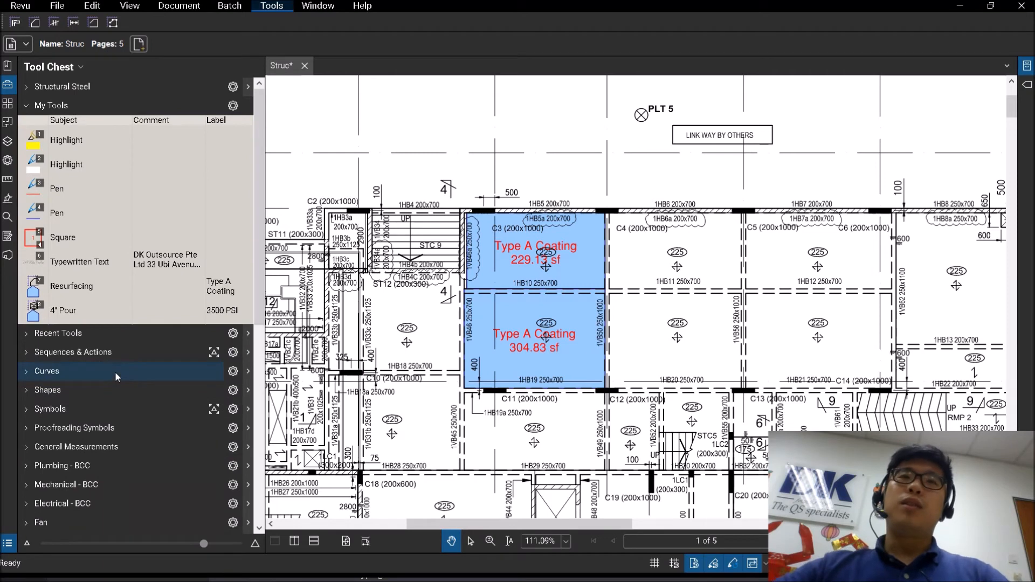
pyautogui.click(80, 67)
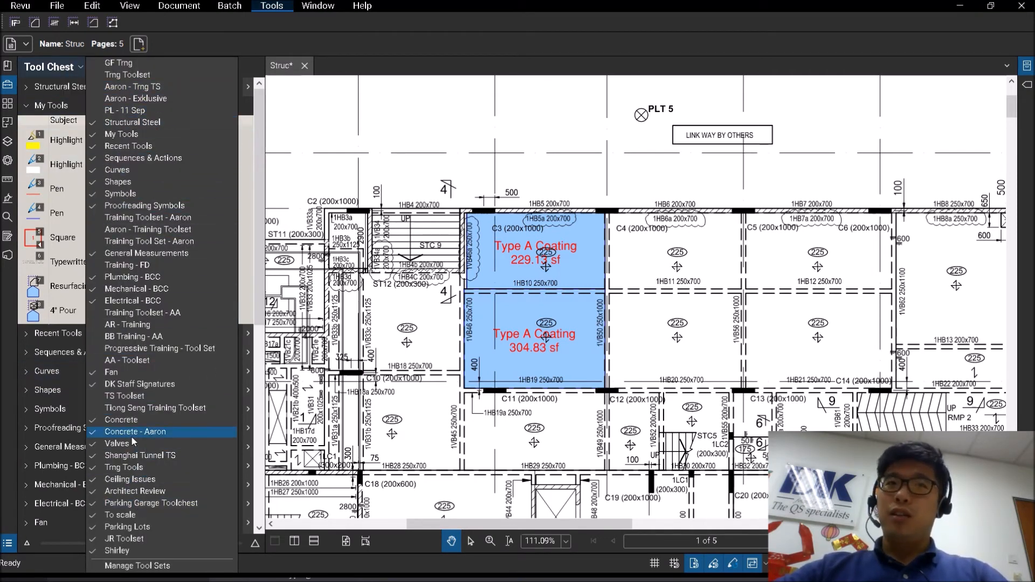
pyautogui.click(136, 431)
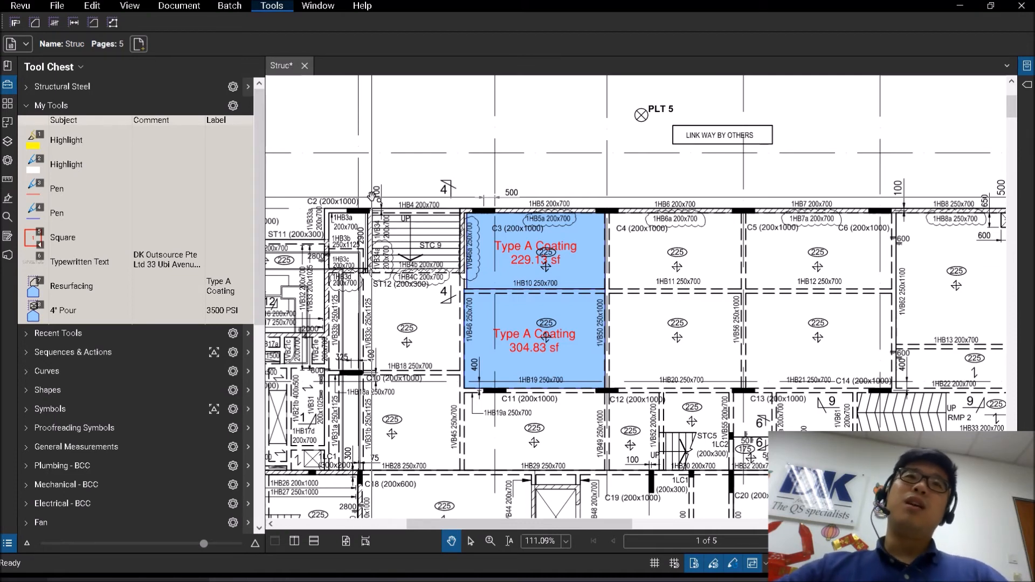
pyautogui.click(56, 7)
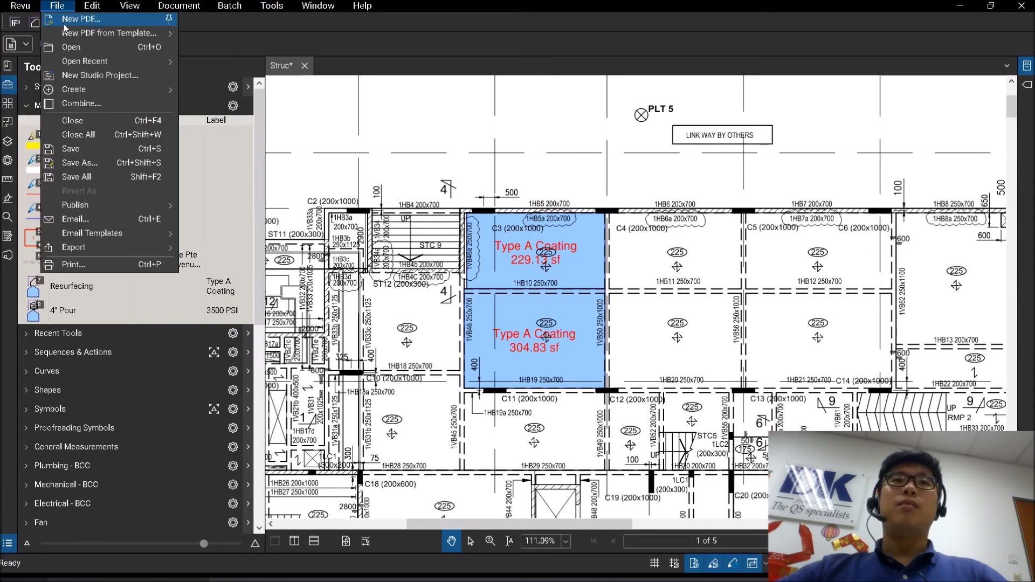
pyautogui.click(20, 6)
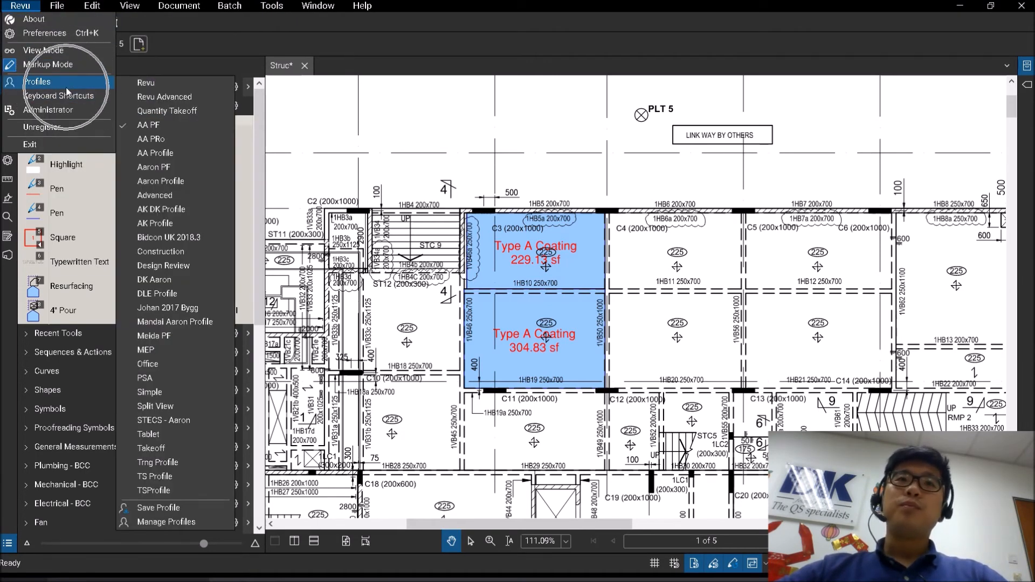
pyautogui.moveTo(155, 152)
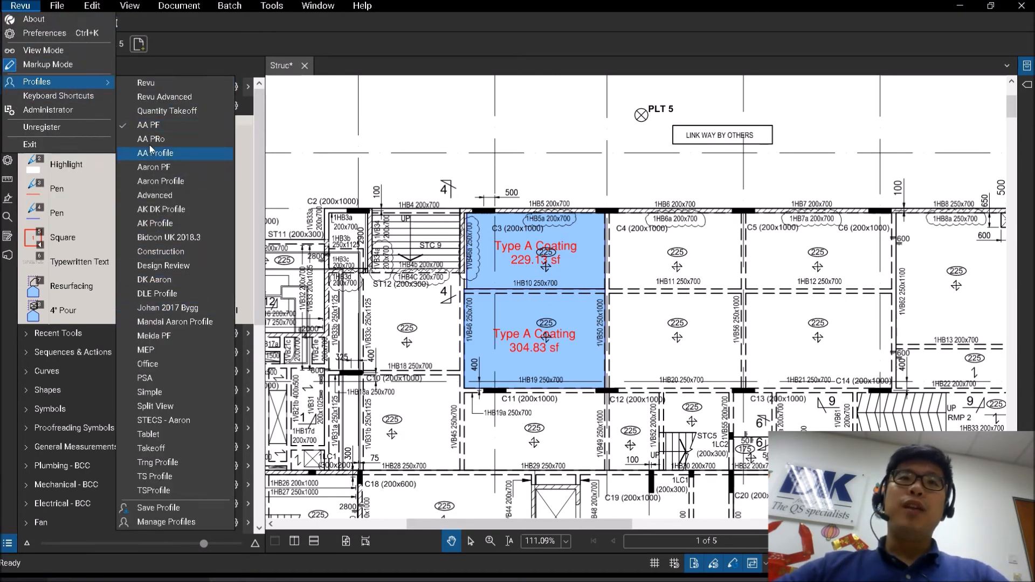
pyautogui.moveTo(164, 97)
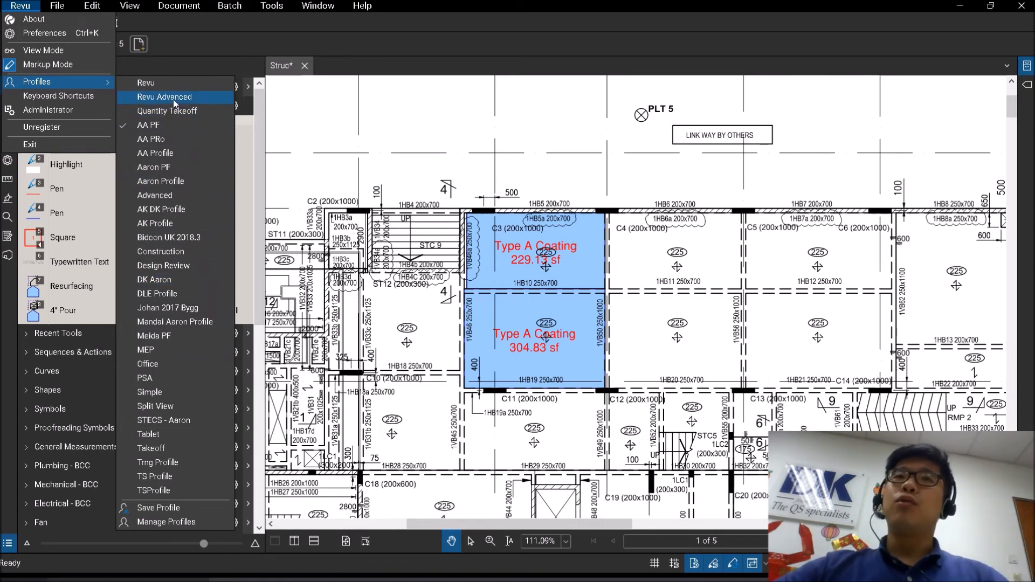
pyautogui.moveTo(174, 308)
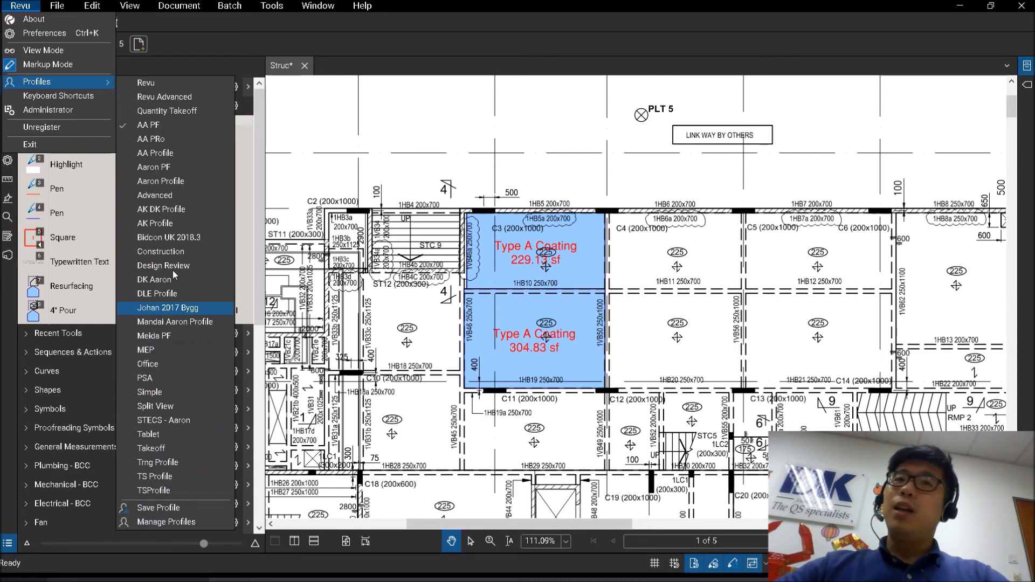
pyautogui.moveTo(166, 521)
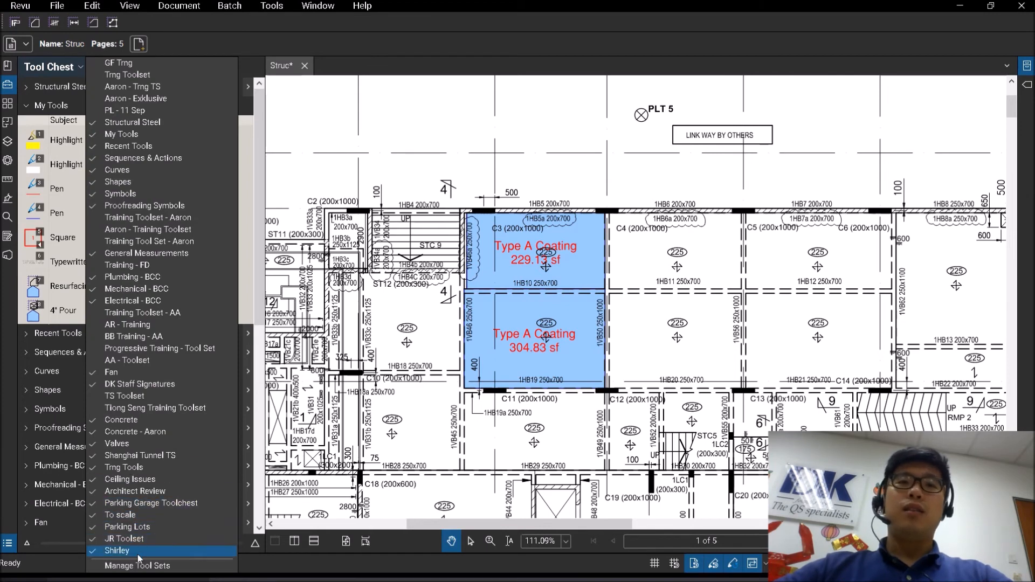
# Show Manage Tool Sets and select the Sequences & Actions entry.
pyautogui.click(139, 566)
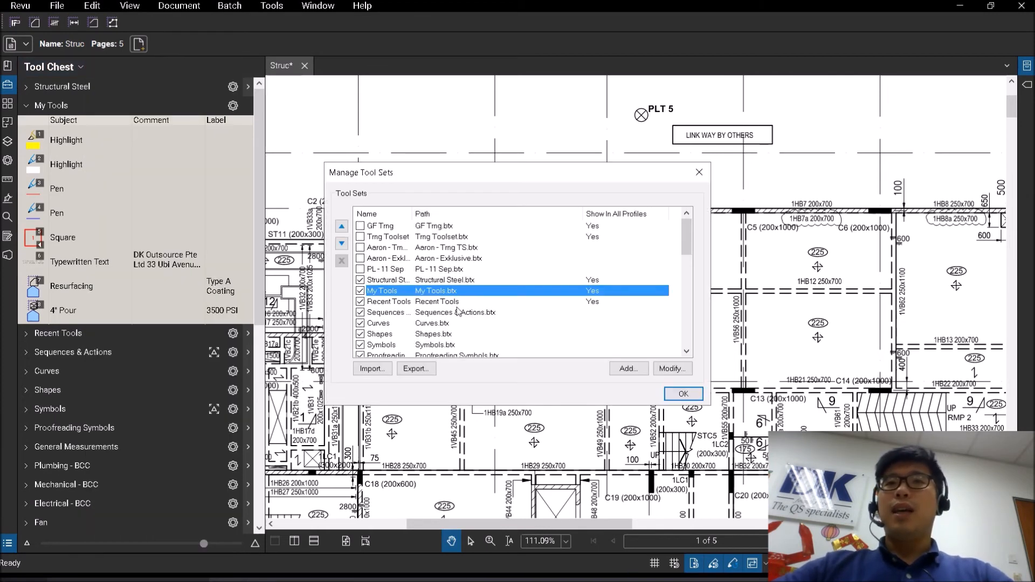
pyautogui.click(455, 312)
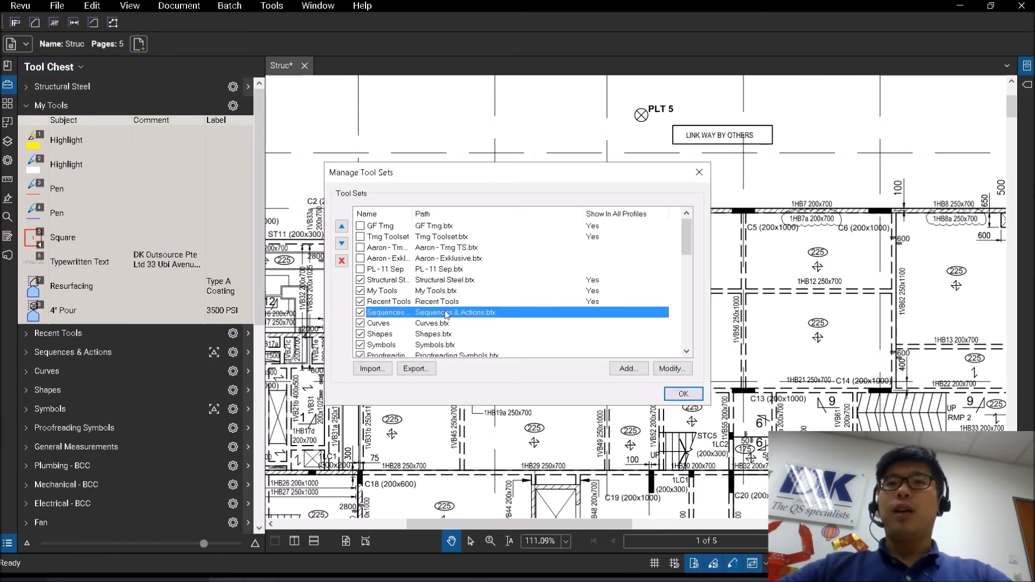
pyautogui.click(672, 369)
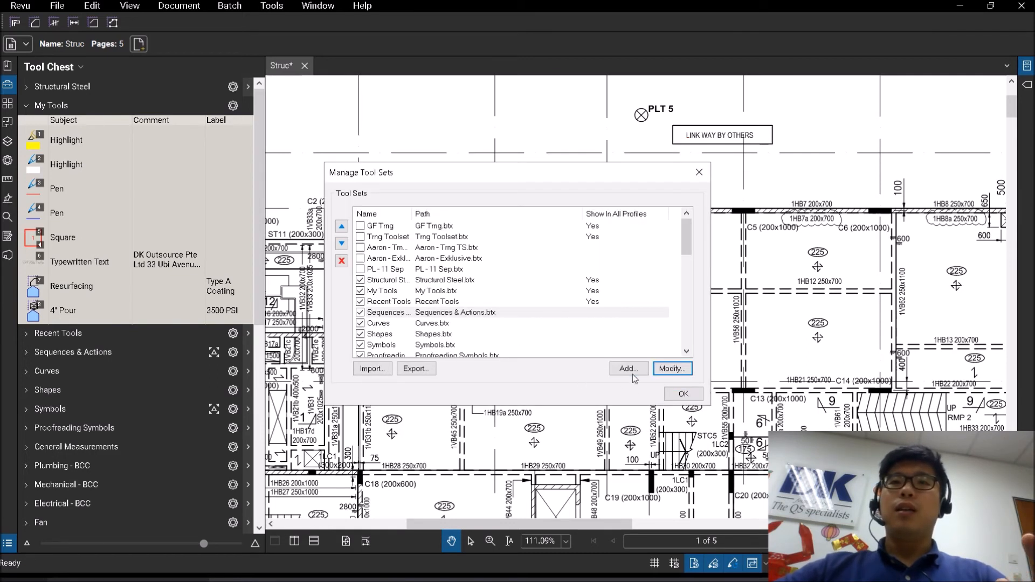
pyautogui.click(627, 369)
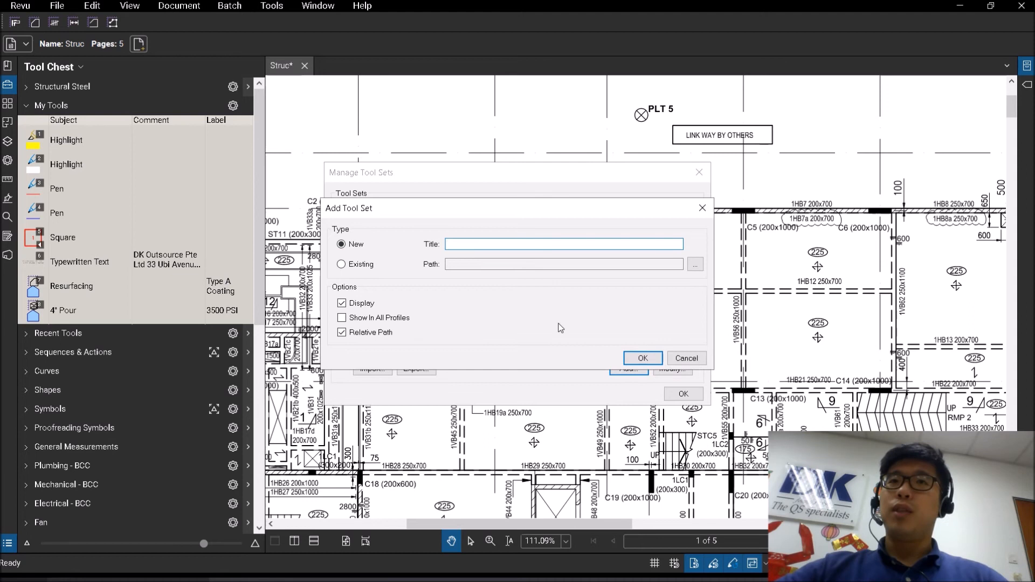
pyautogui.click(341, 264)
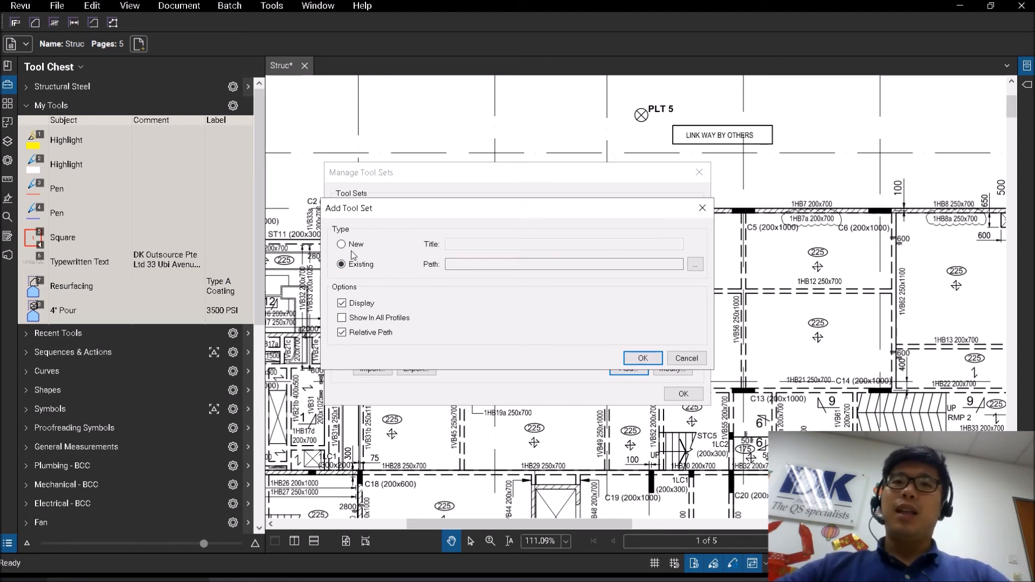
pyautogui.click(342, 245)
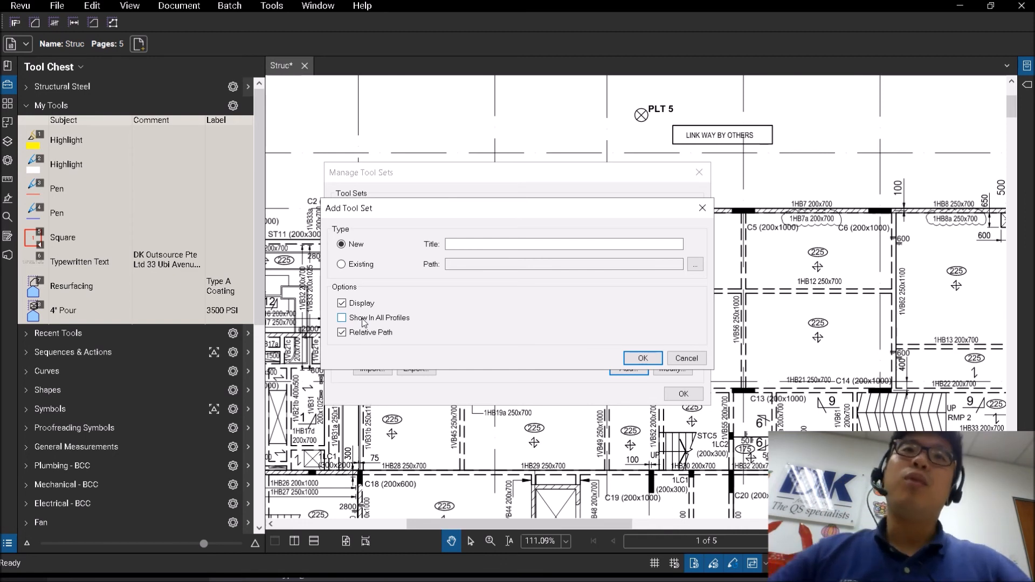
pyautogui.click(341, 317)
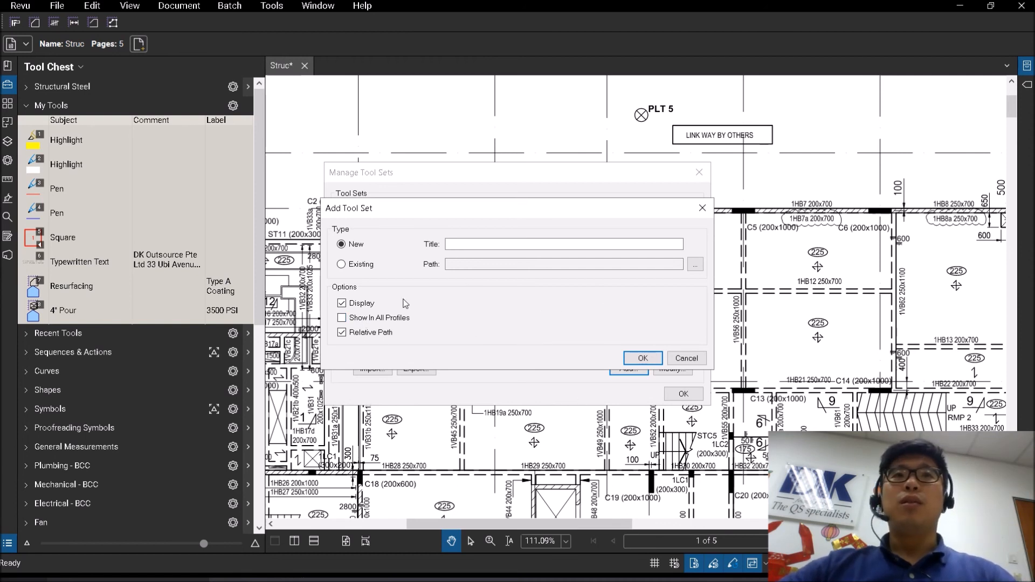
pyautogui.moveTo(56, 406)
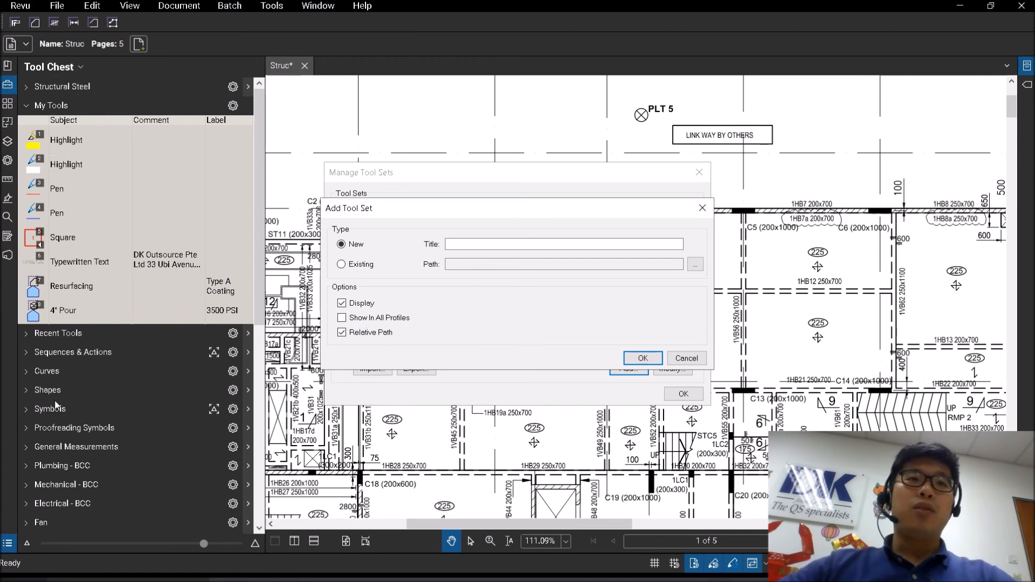
pyautogui.moveTo(685, 358)
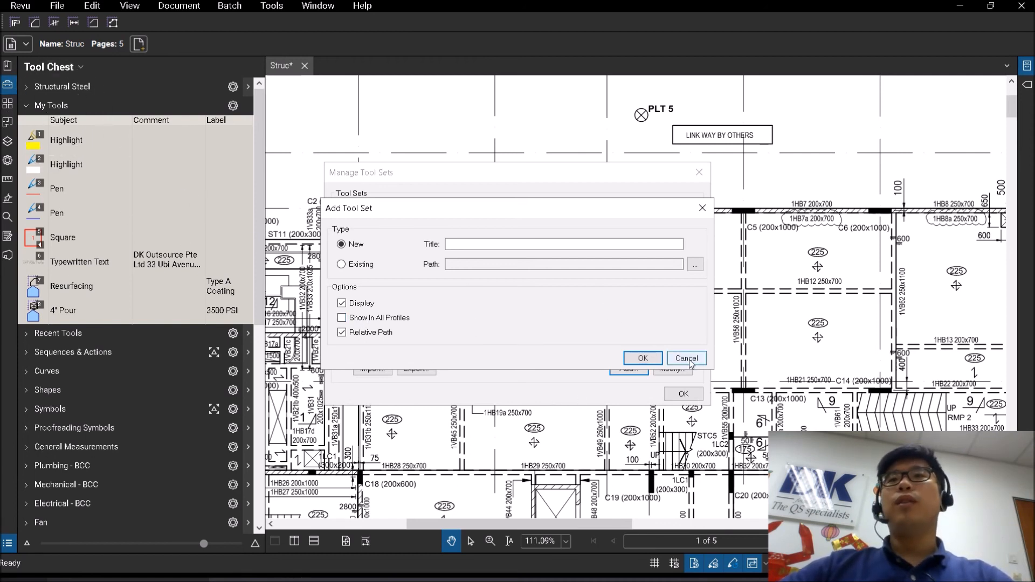
pyautogui.click(686, 358)
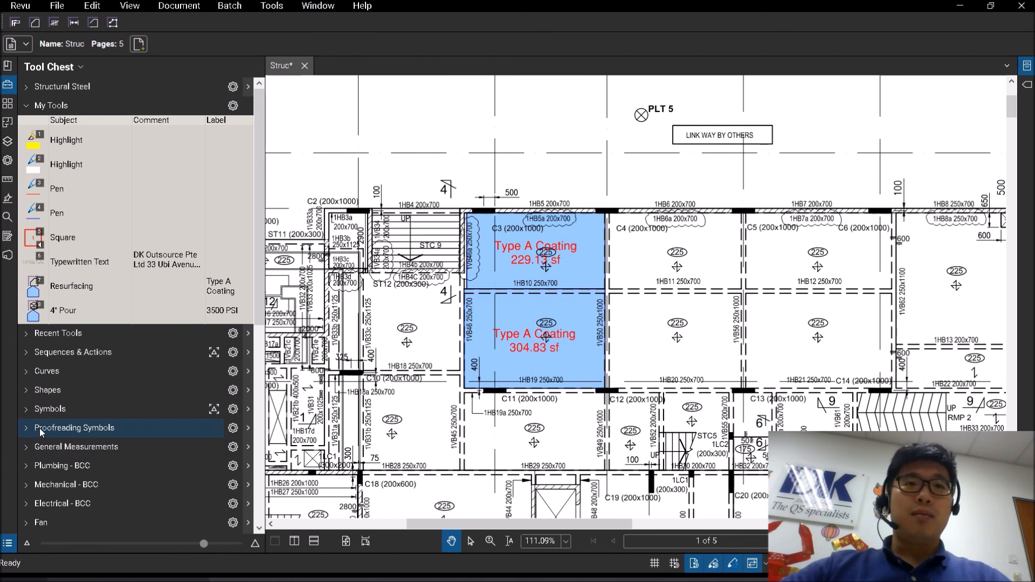
# Scroll the Tool Chest down to the expanded Concrete tool set.
pyautogui.scroll(-3)
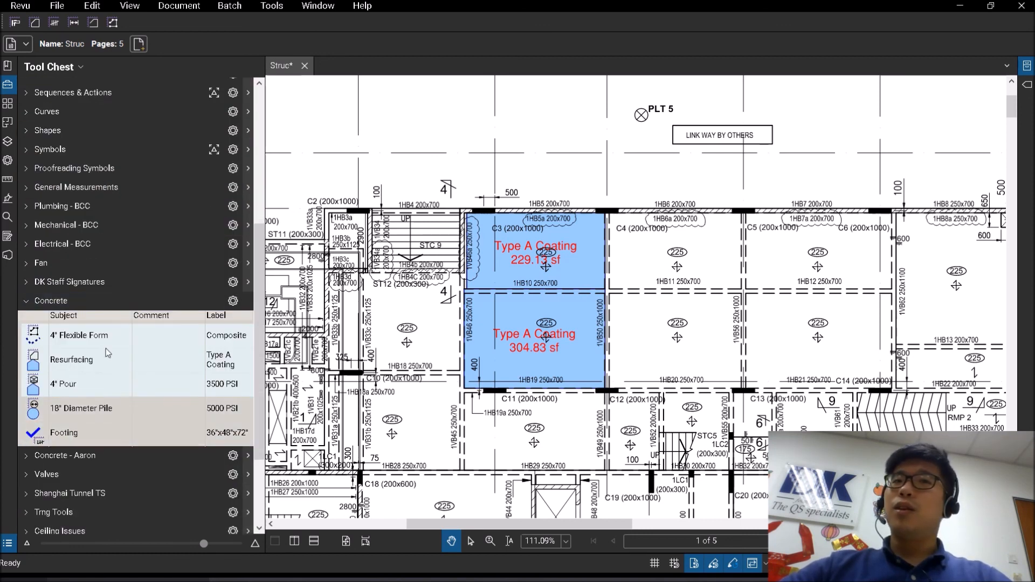
pyautogui.moveTo(110, 384)
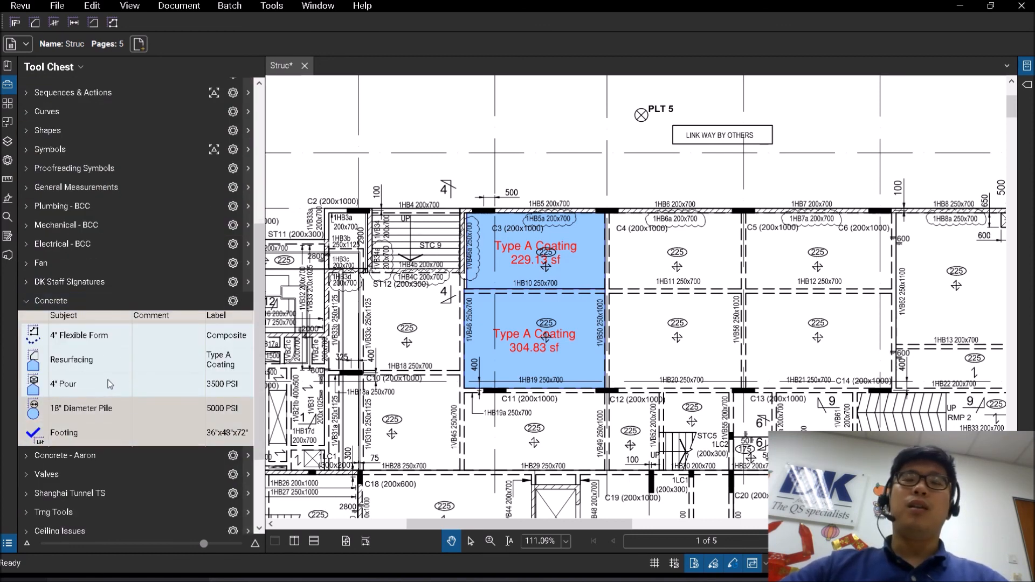